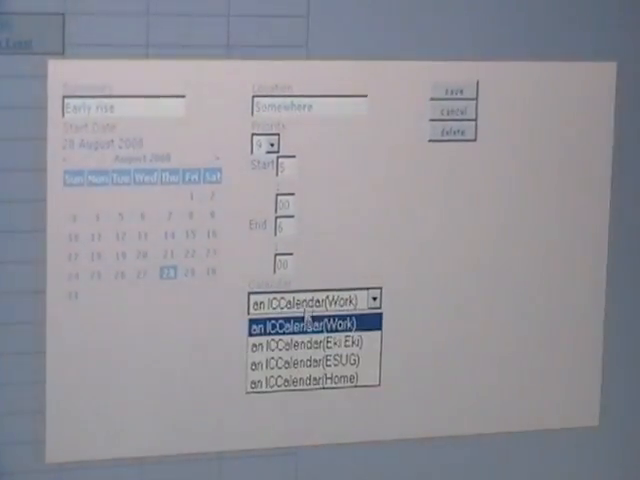
Step: Assign the 'Early rise' event to another calendar and mark its status CONFIRMED
left_click(302, 344)
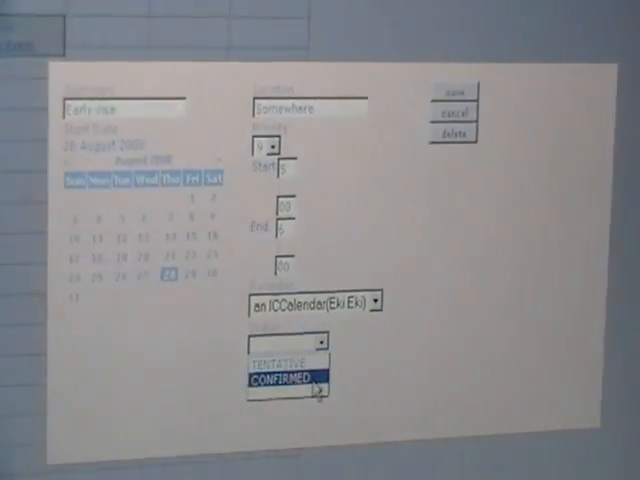
left_click(454, 92)
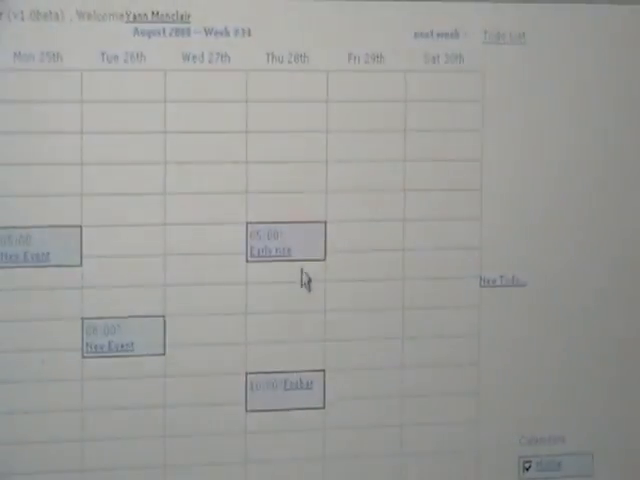